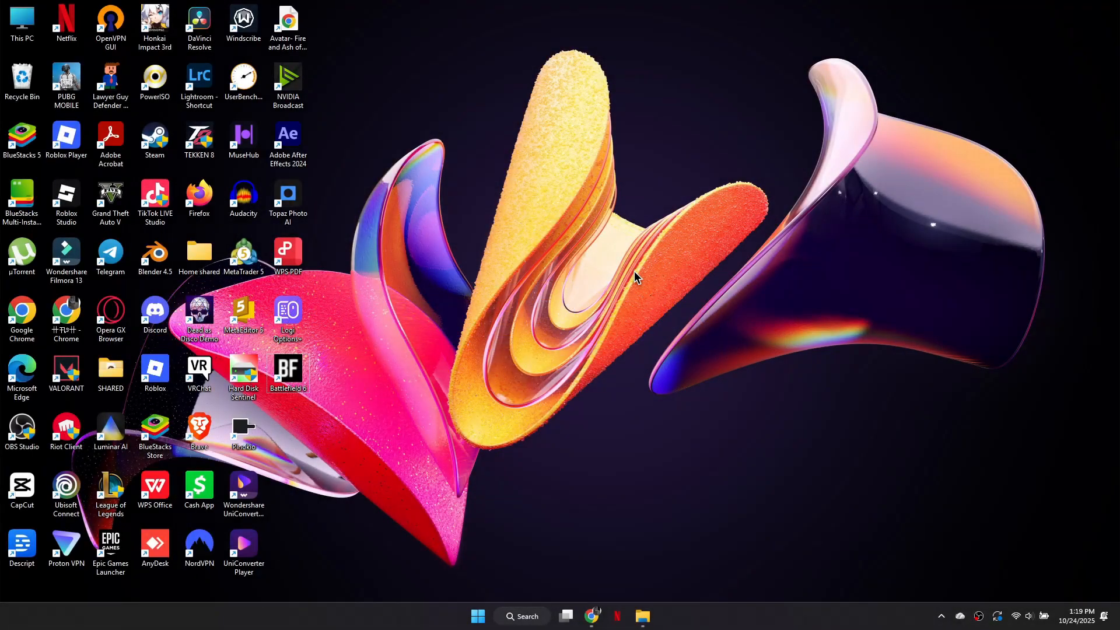
- Search 'cmd' in Windows Search to launch Command Prompt as administrator
click(521, 616)
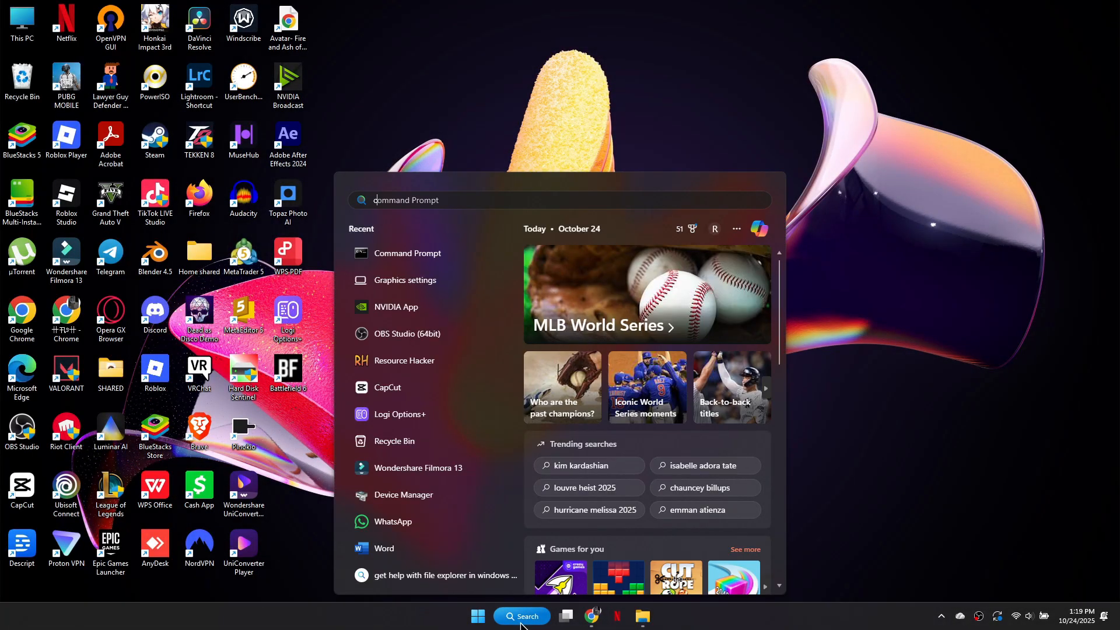
text(cmd)
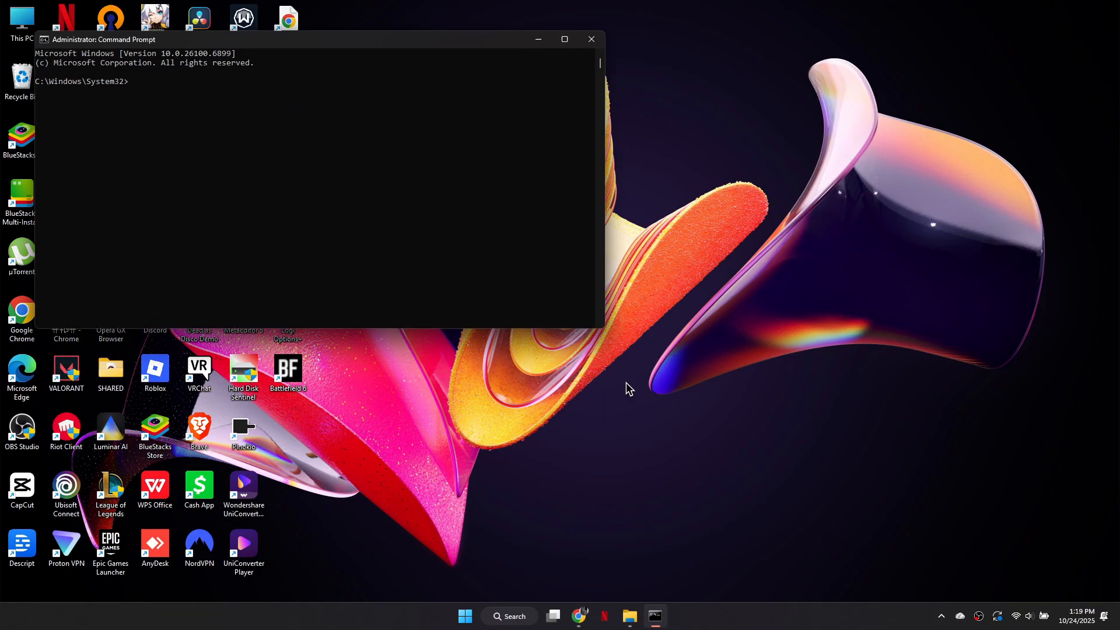
- Run 'ipconfig /flushdns' to clear the DNS resolver cache
text(ipconfig /flushdns)
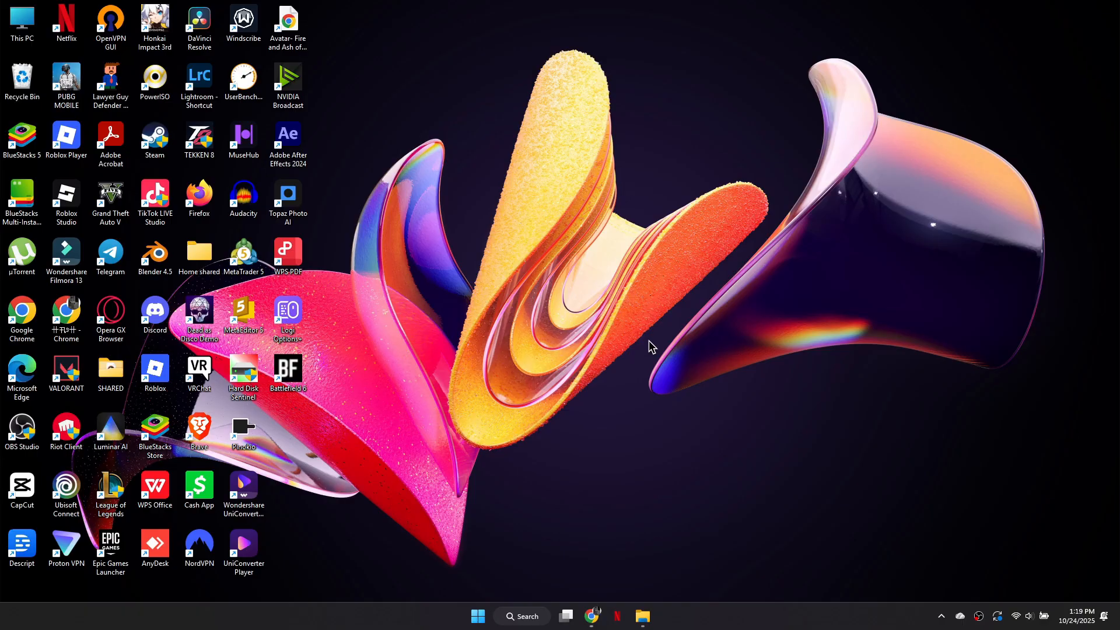
- Search 'network r' in Windows Search to reach the Network reset settings page
click(523, 616)
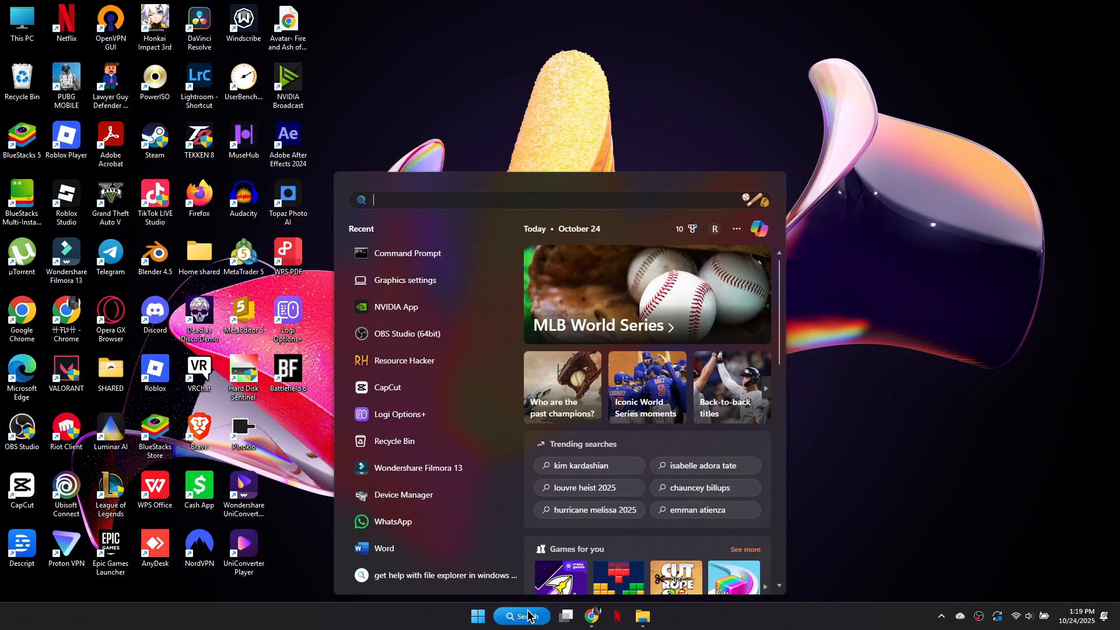
text(network r)
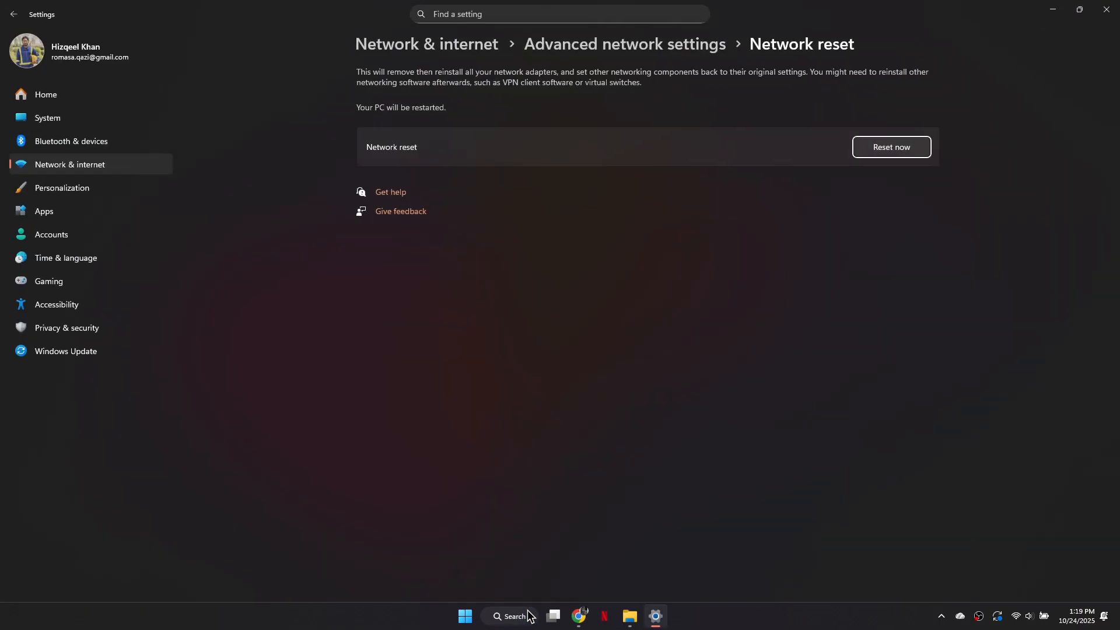
mouse_move(890, 147)
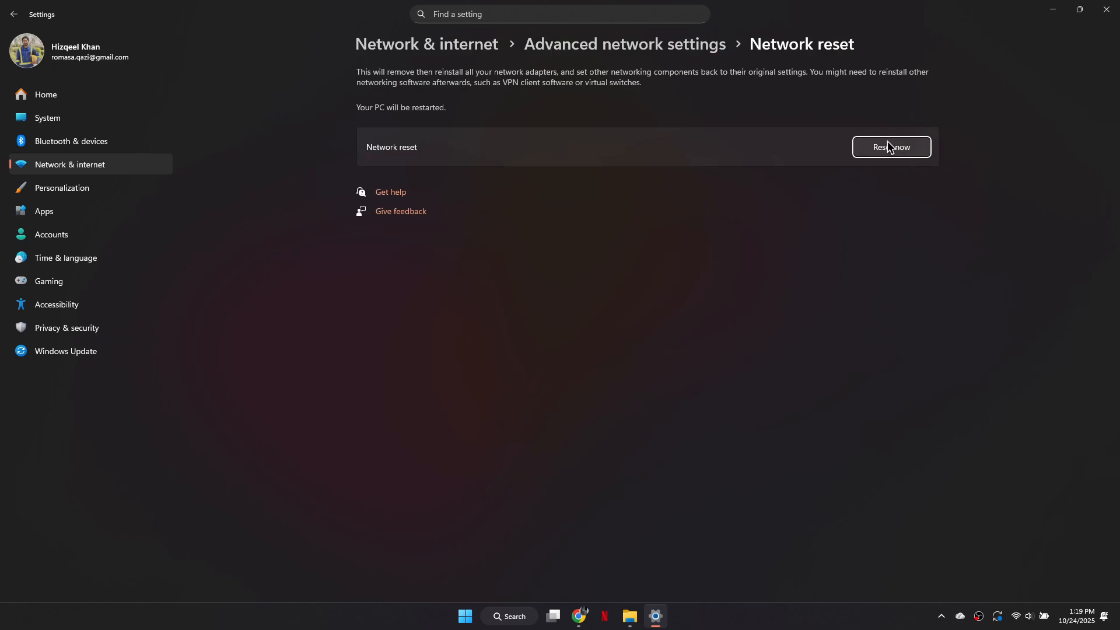
mouse_move(906, 252)
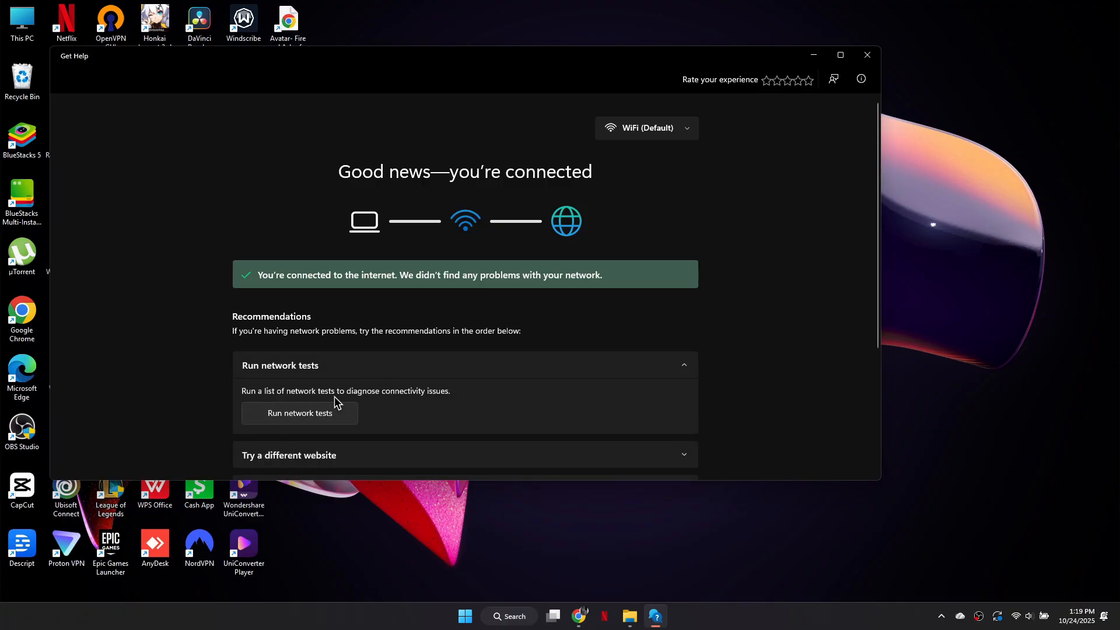
mouse_move(747, 399)
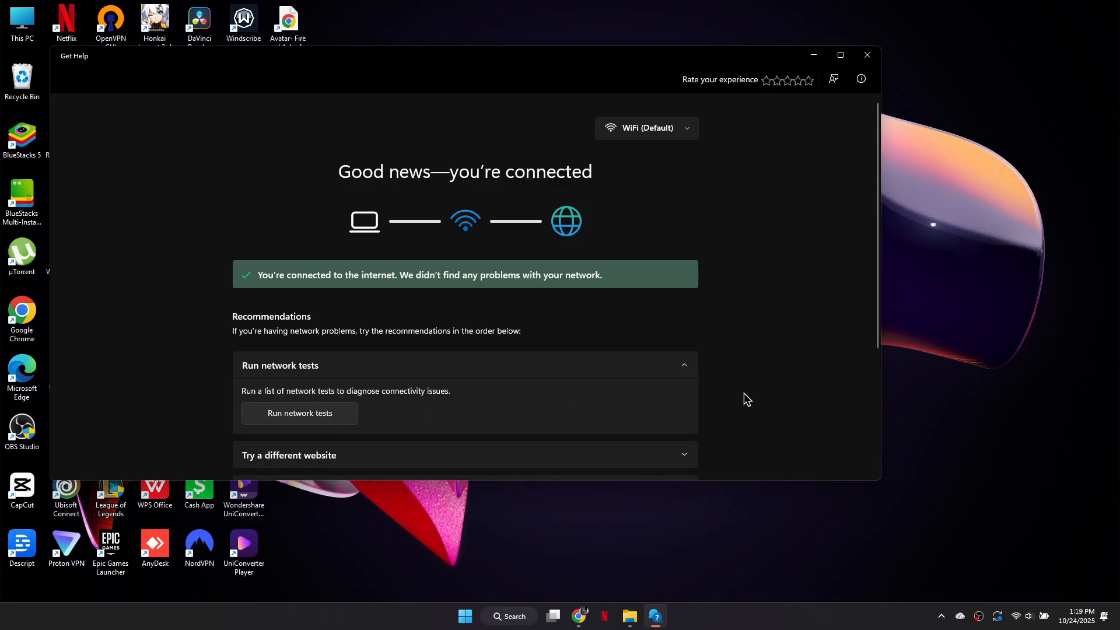
mouse_move(1060, 313)
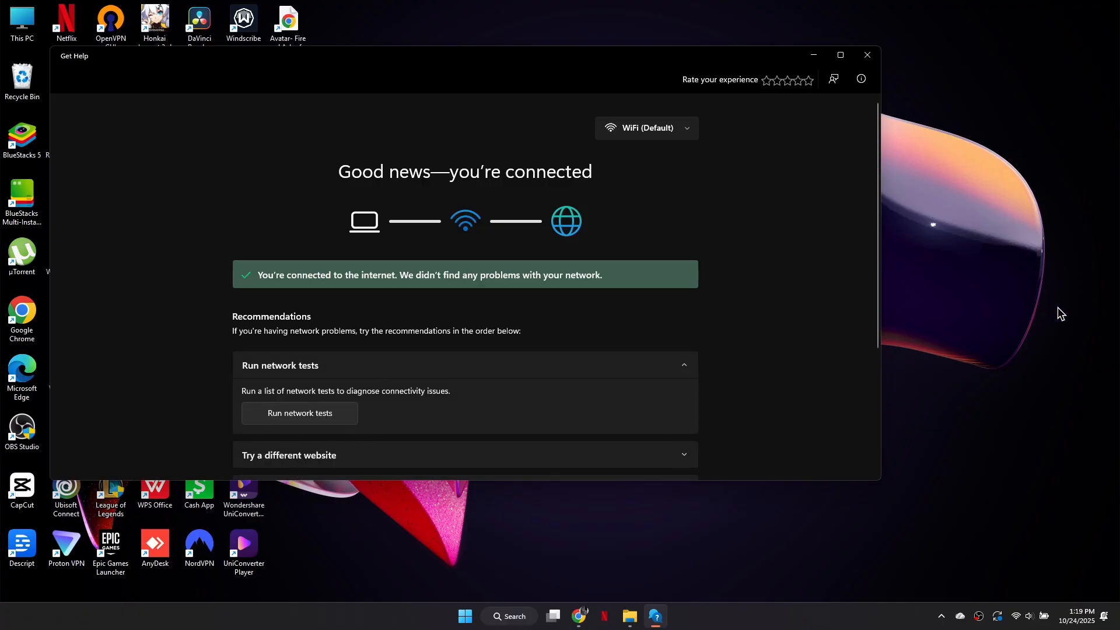